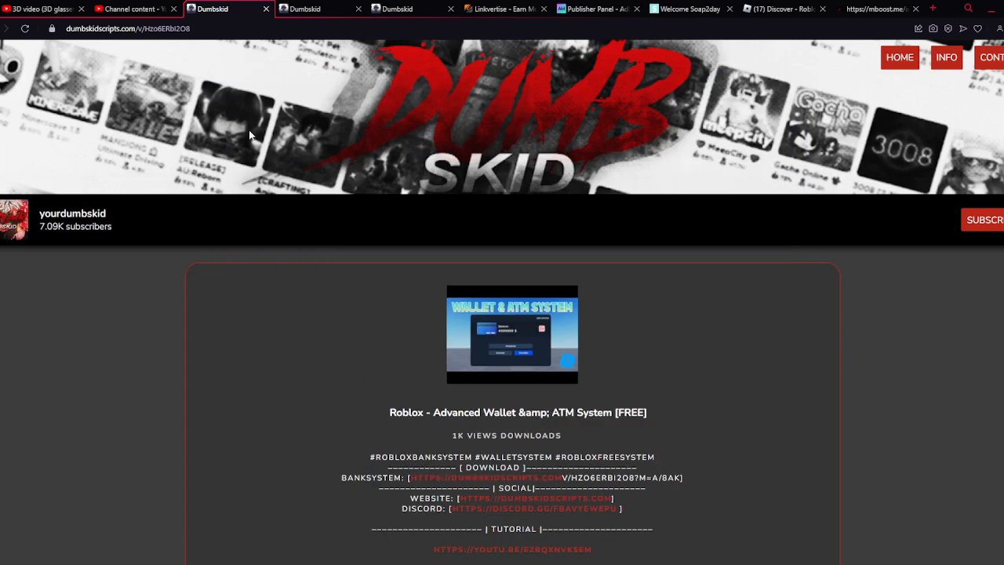
pyautogui.moveTo(320, 172)
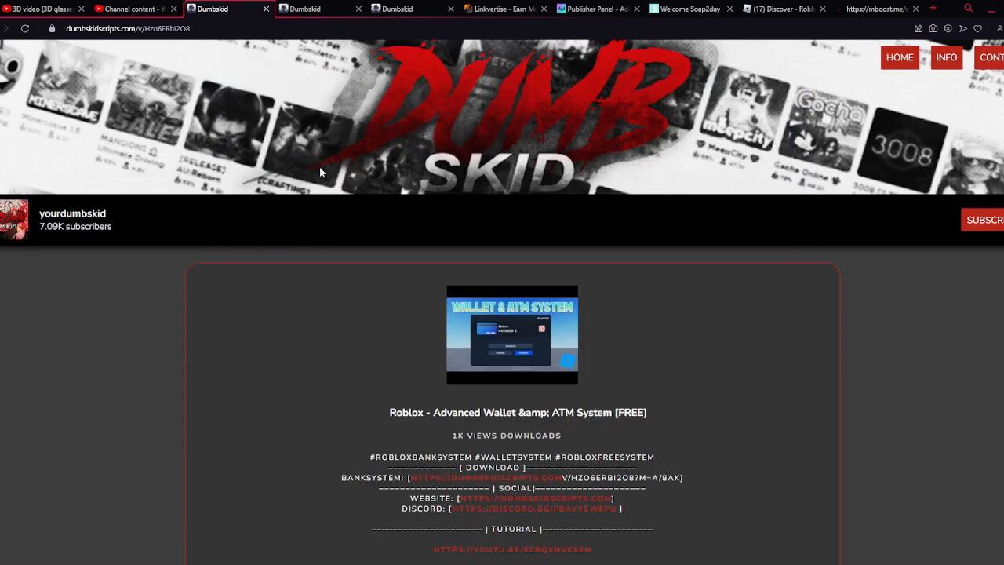
pyautogui.moveTo(126, 229)
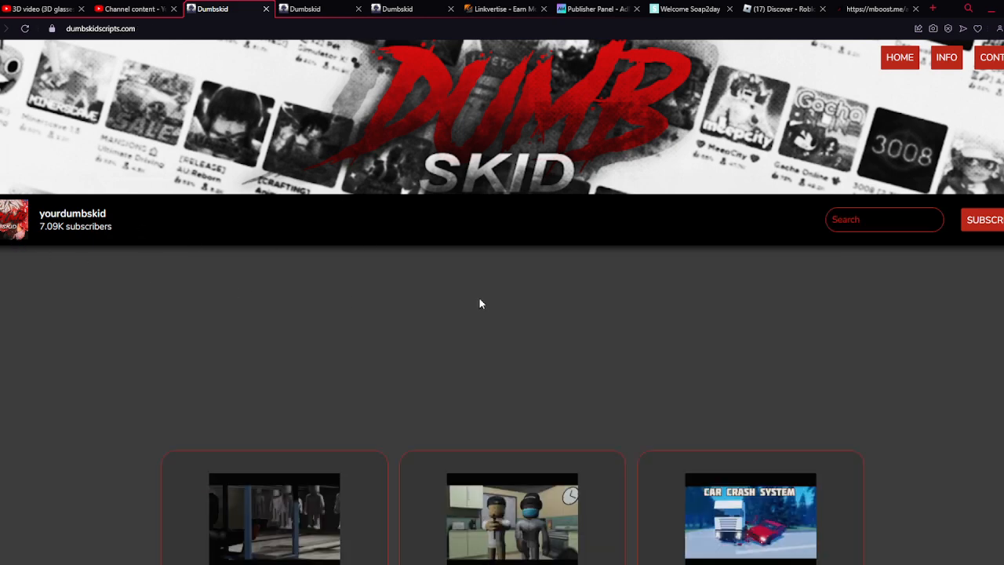
# - Scroll the script grid and open the Roblox - Advanced Gun System download page
pyautogui.scroll(-3)
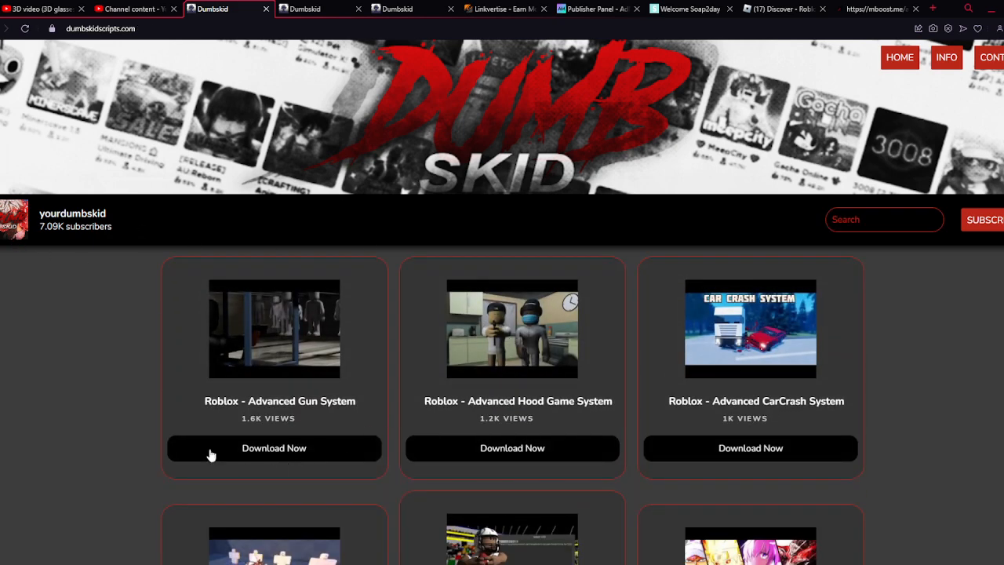
pyautogui.click(274, 448)
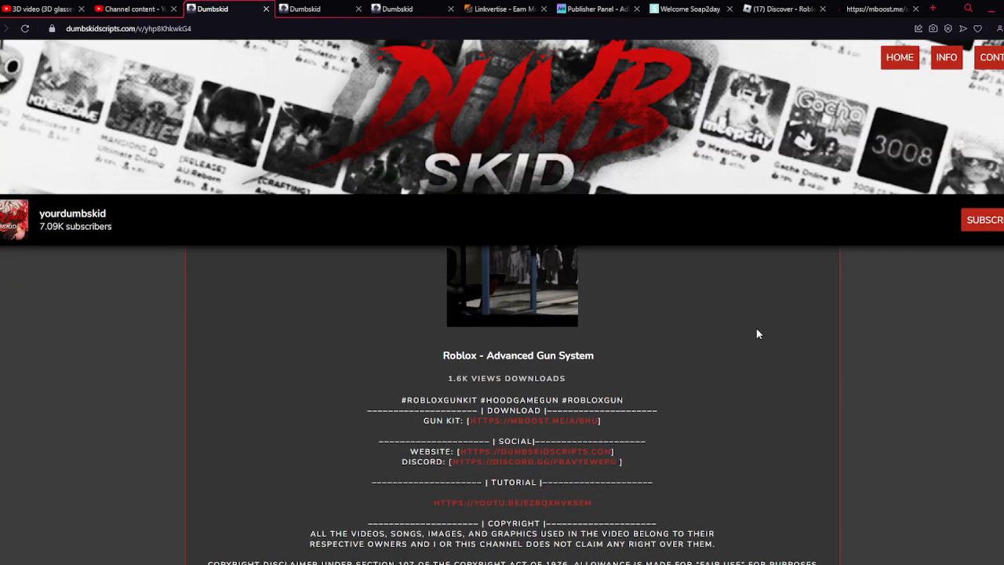
pyautogui.moveTo(537, 428)
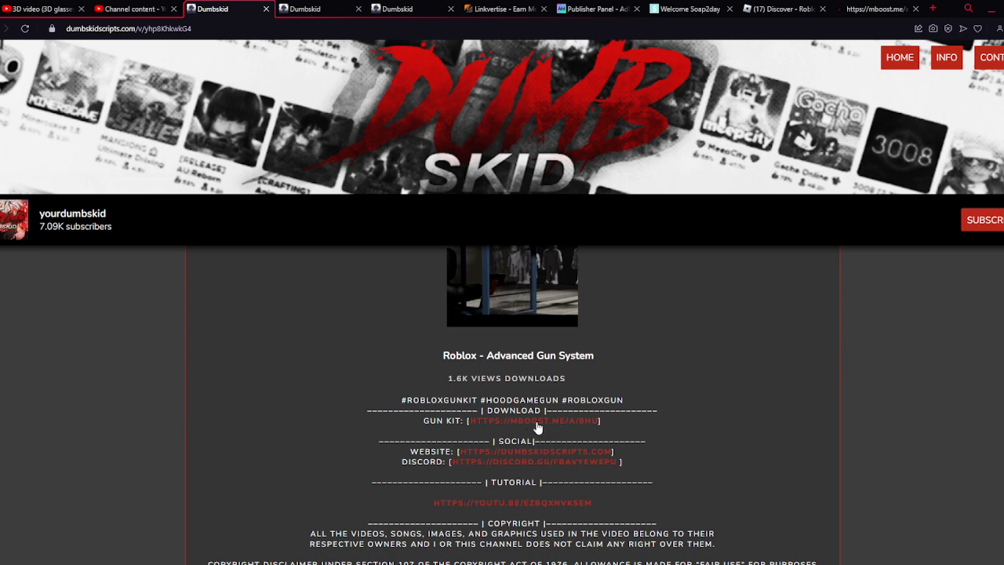
# - Follow the GUN KIT mboost link and close the wastewire download ad
pyautogui.click(513, 420)
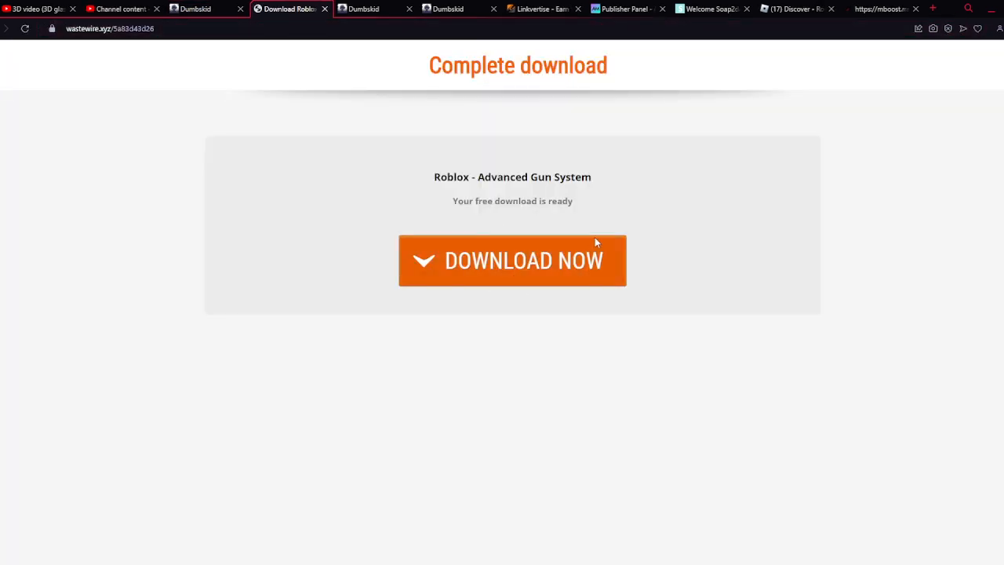
pyautogui.click(512, 260)
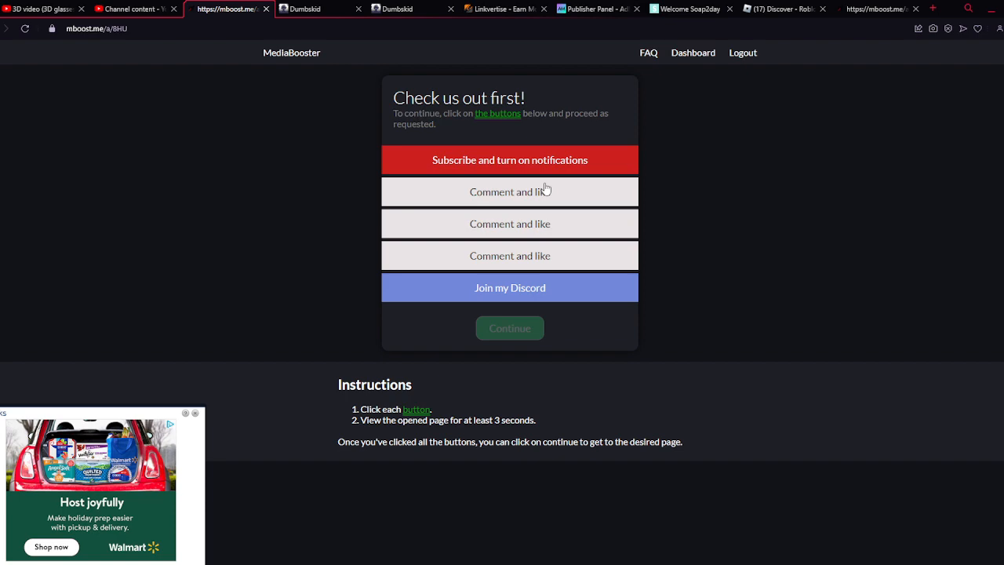
# - Open the YouTube channel and the Advanced Gun and Hood Game videos from mboost
pyautogui.click(509, 191)
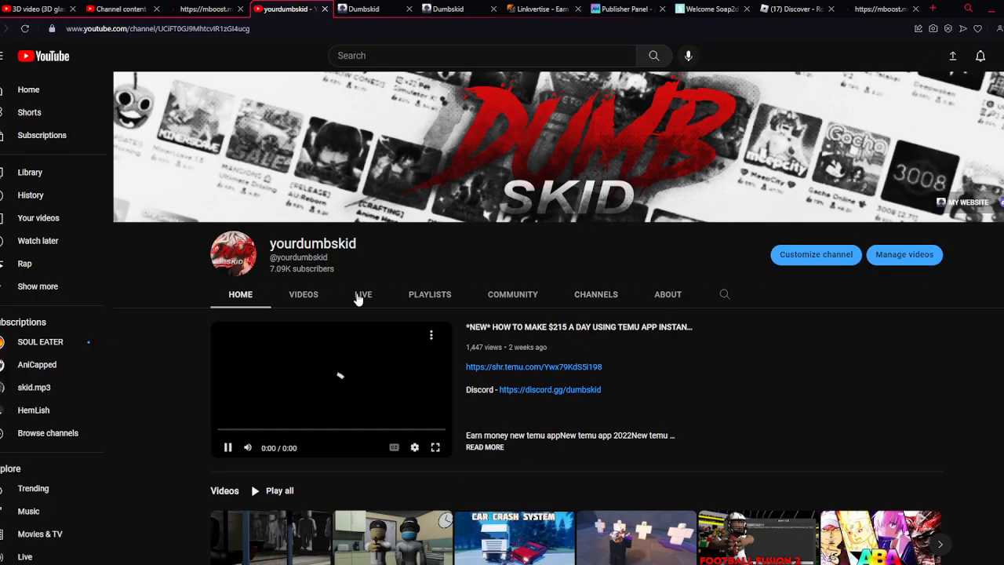
pyautogui.click(303, 294)
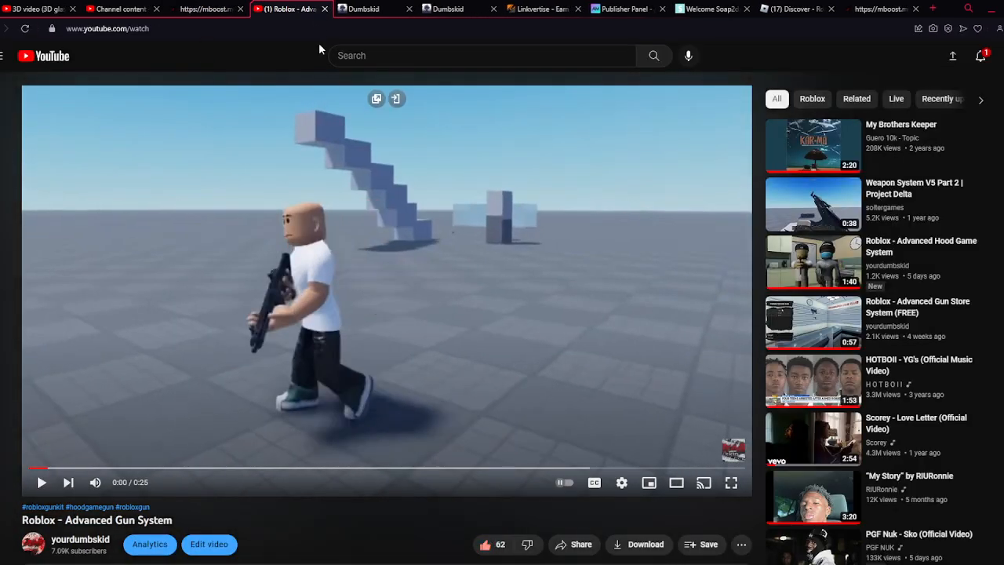
pyautogui.click(220, 9)
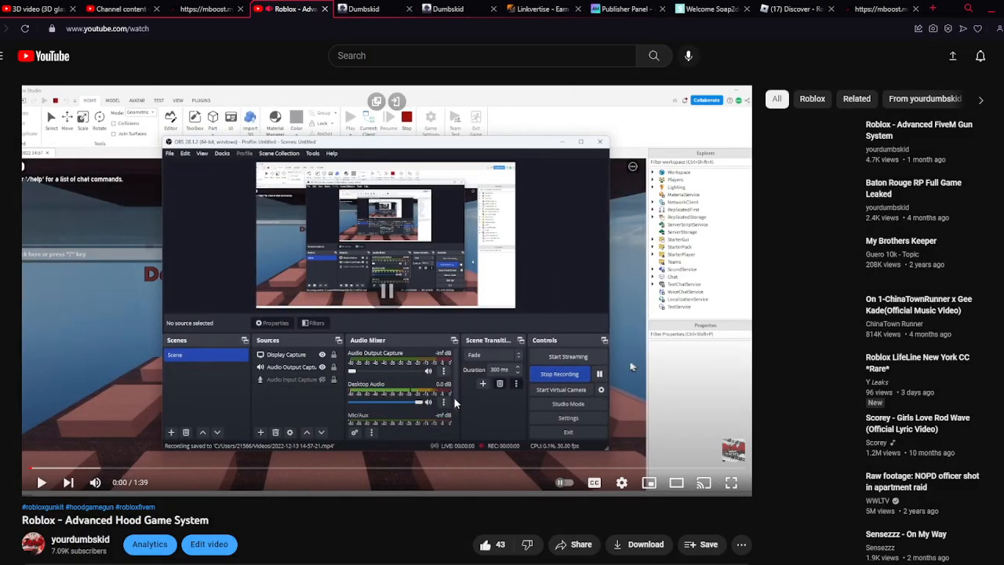
# - Like the Advanced CarCrash System video and close its tab
pyautogui.click(204, 9)
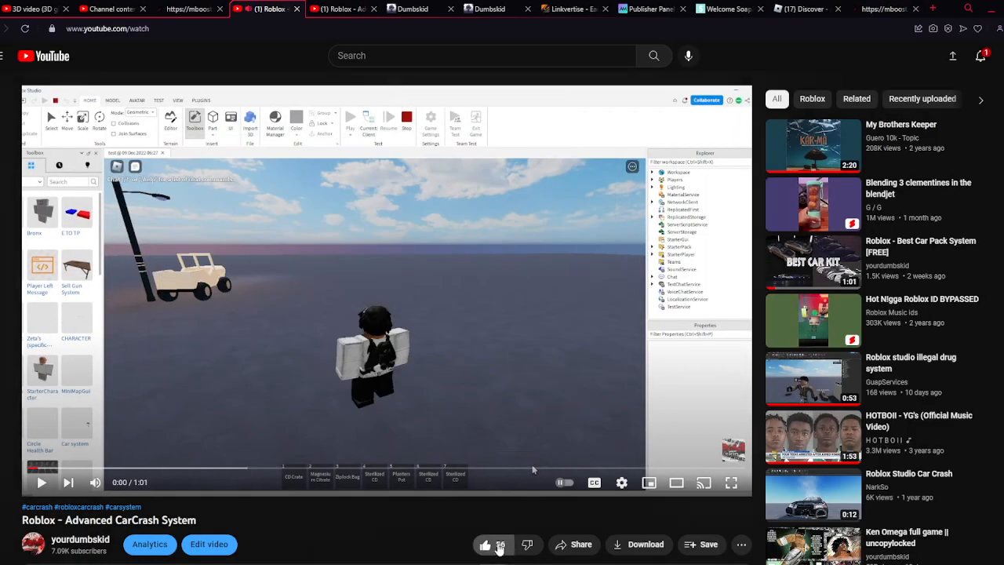
pyautogui.click(485, 544)
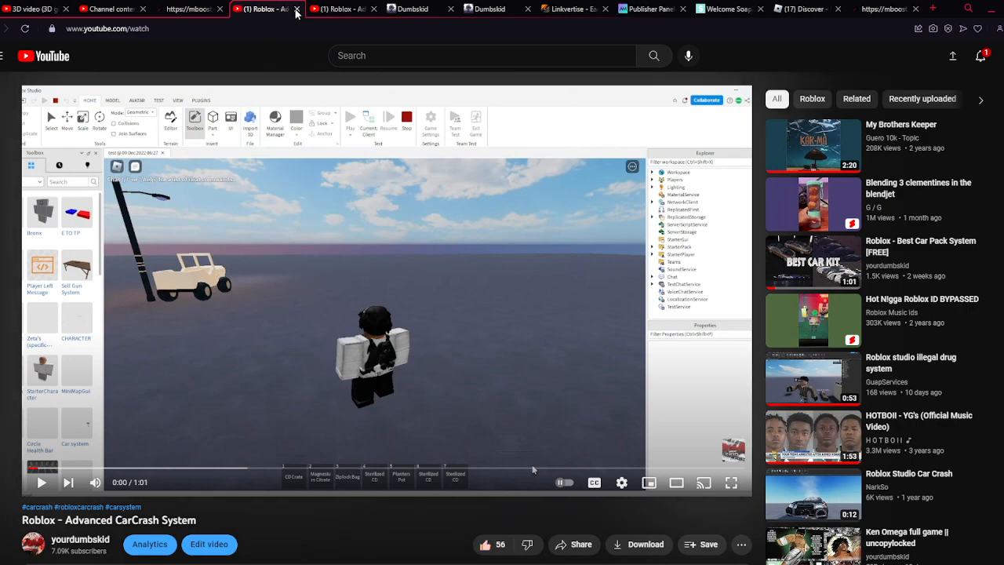
pyautogui.click(247, 8)
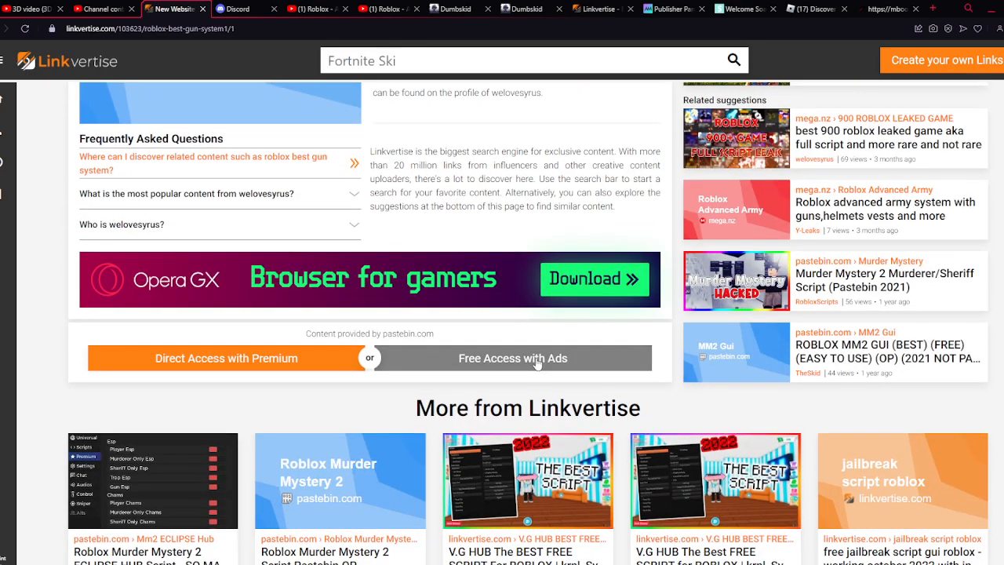
# - Choose Free Access with Ads, start the Buff Gaming install offer, dismiss the Save As prompt
pyautogui.click(512, 358)
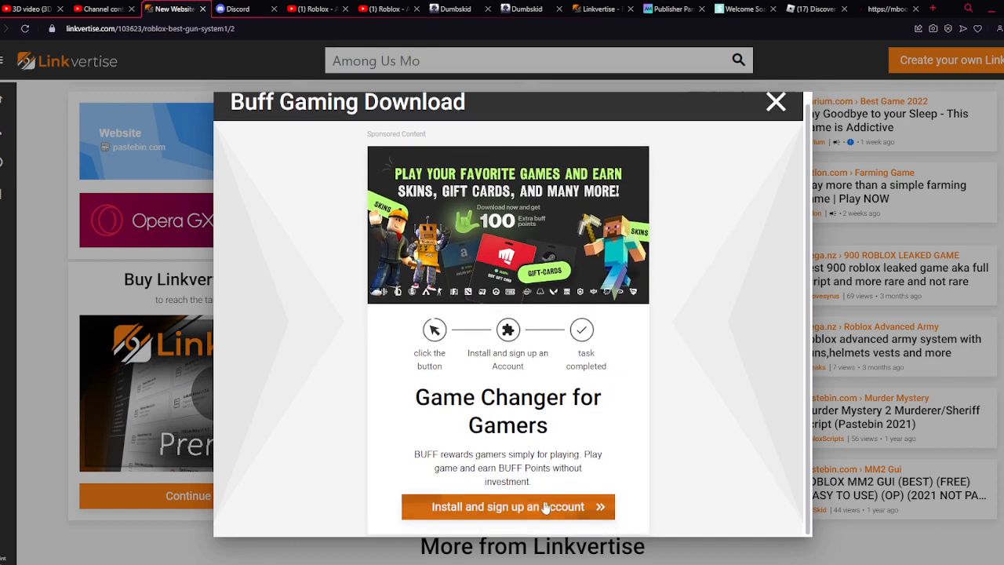
pyautogui.click(507, 505)
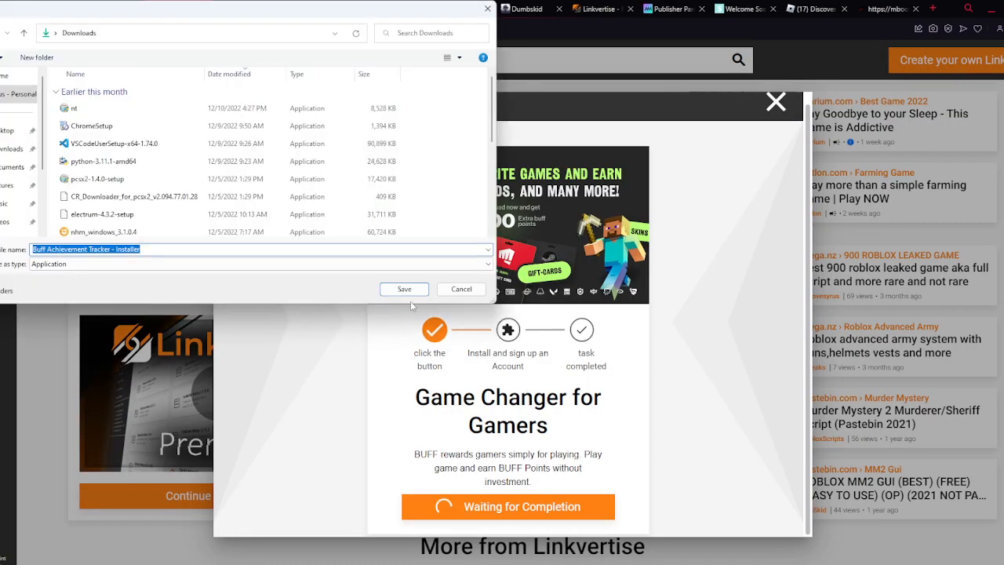
pyautogui.click(404, 288)
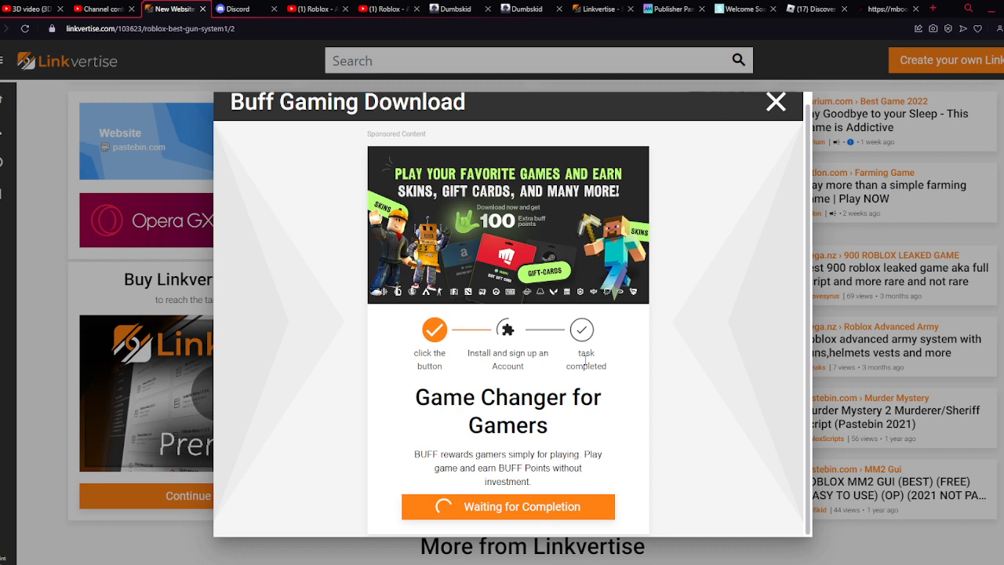
pyautogui.moveTo(649, 382)
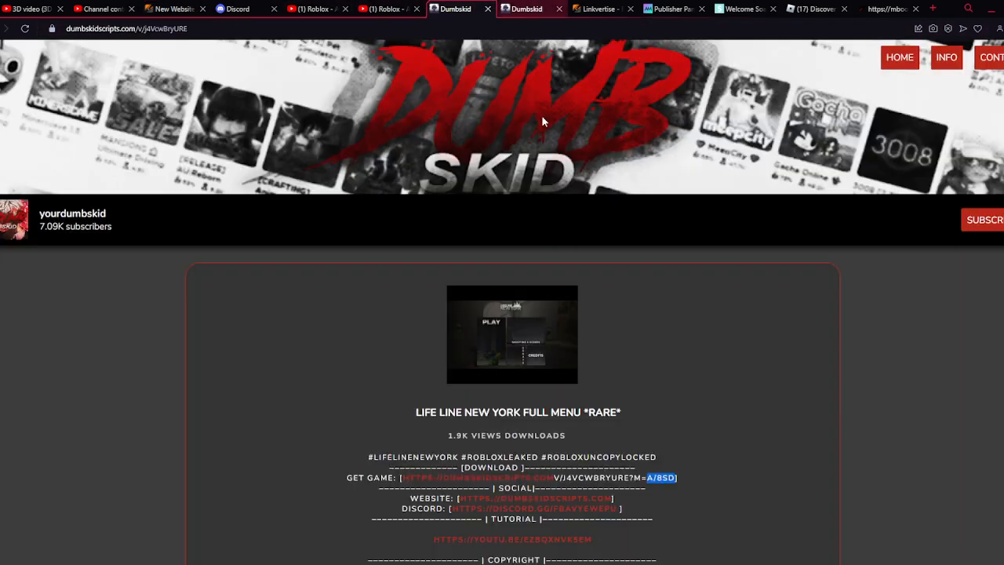
# - Scroll the Life Line New York post and select the GET GAME link text
pyautogui.scroll(-3)
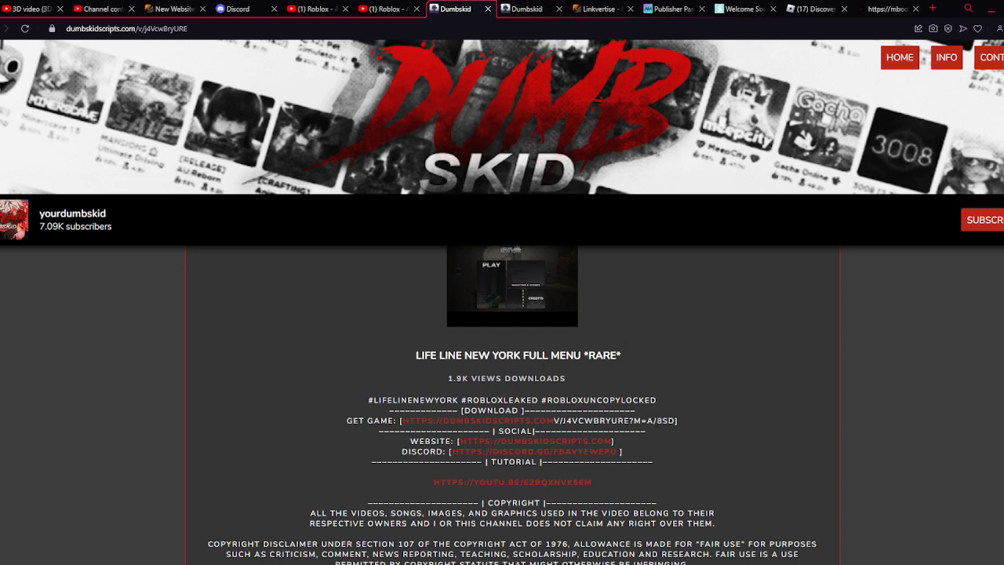
pyautogui.doubleClick(666, 420)
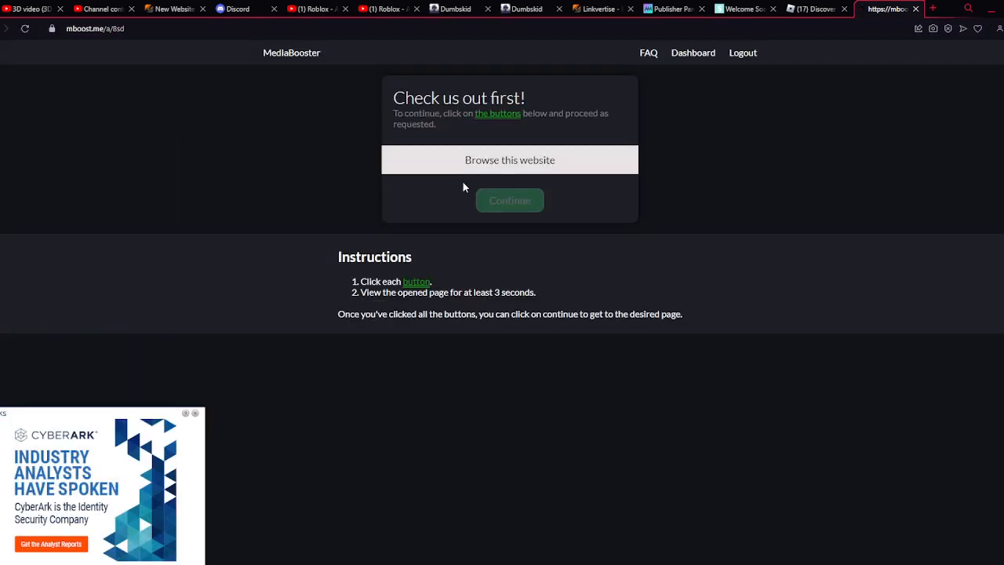
# - Complete the Browse this website task on mboost.me/a/8sd, then switch tabs
pyautogui.click(509, 159)
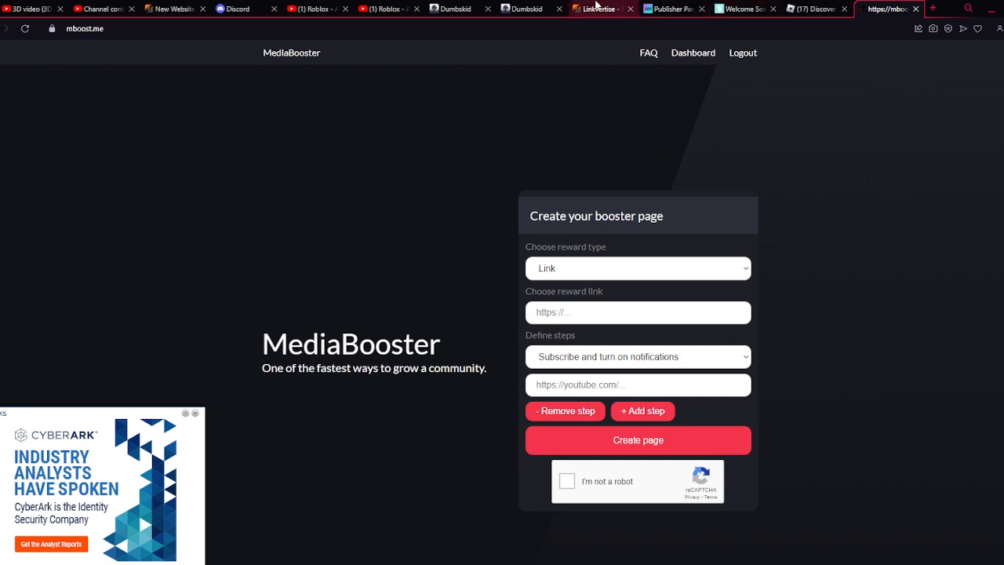
pyautogui.click(455, 9)
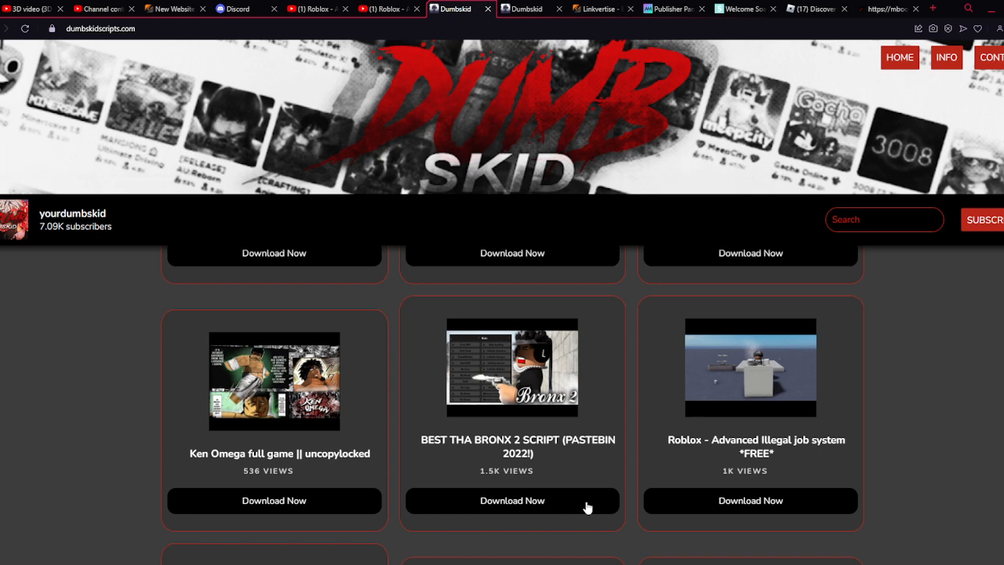
# - Scroll the Dumbskid Scripts home page grid of Download Now cards
pyautogui.scroll(-3)
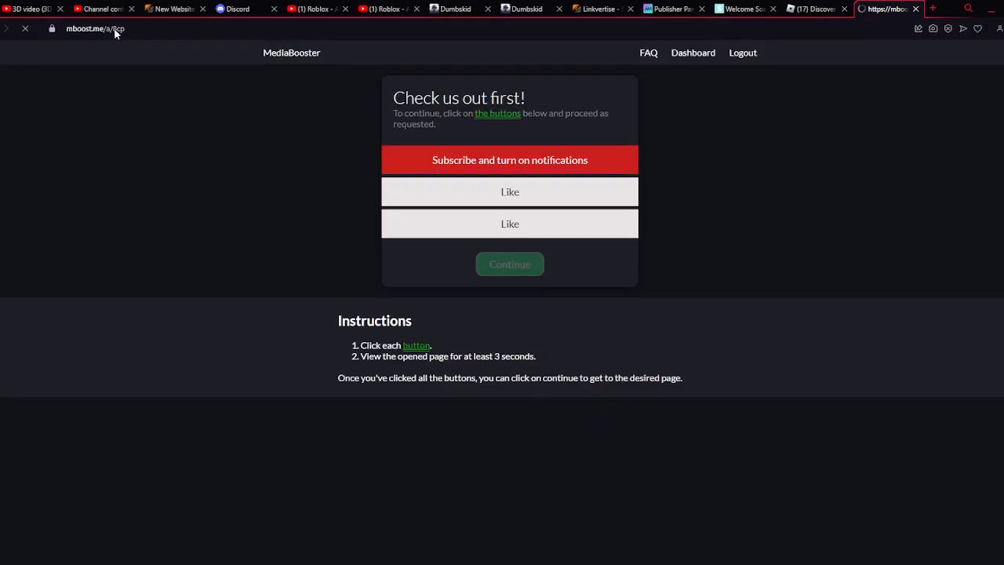
# - Click the first Like button on mboost.me/a/8cp, opening an unavailable YouTube video
pyautogui.click(509, 191)
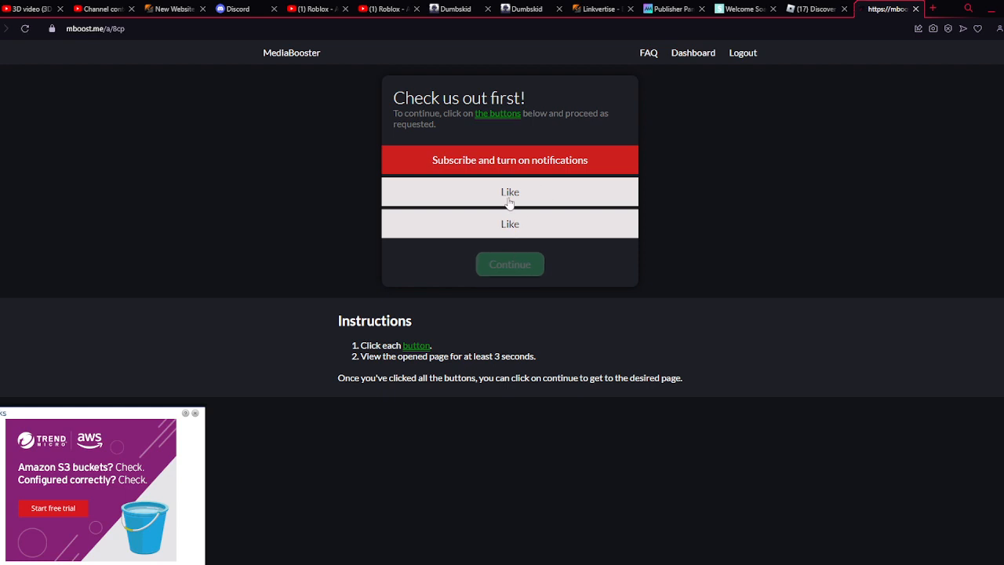
pyautogui.click(509, 191)
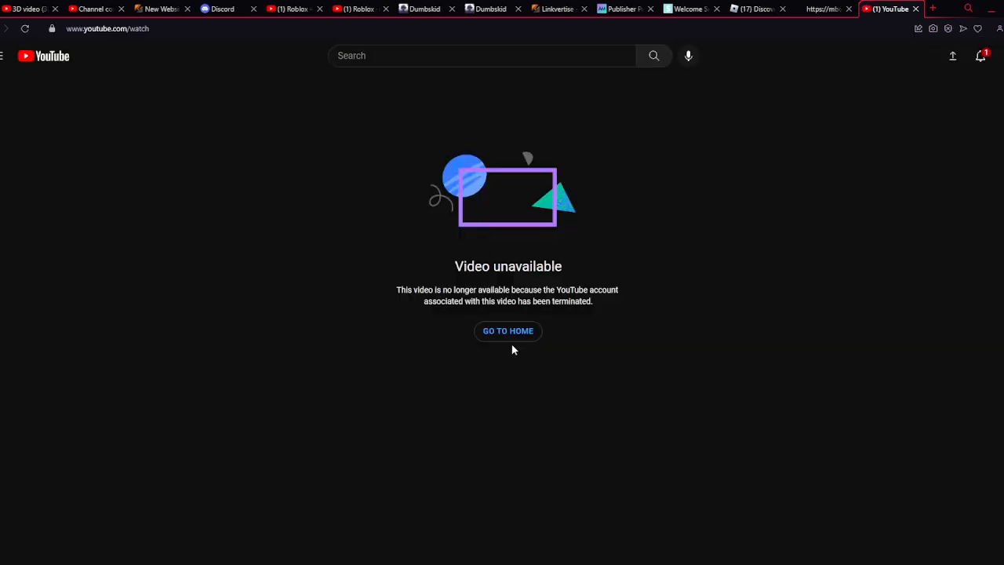